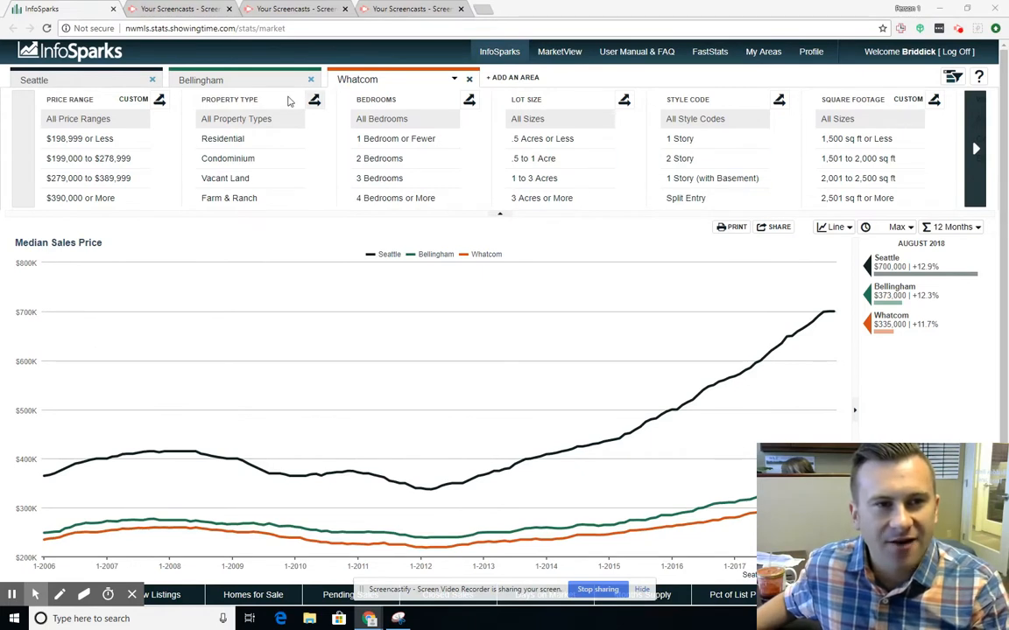
pyautogui.moveTo(179, 149)
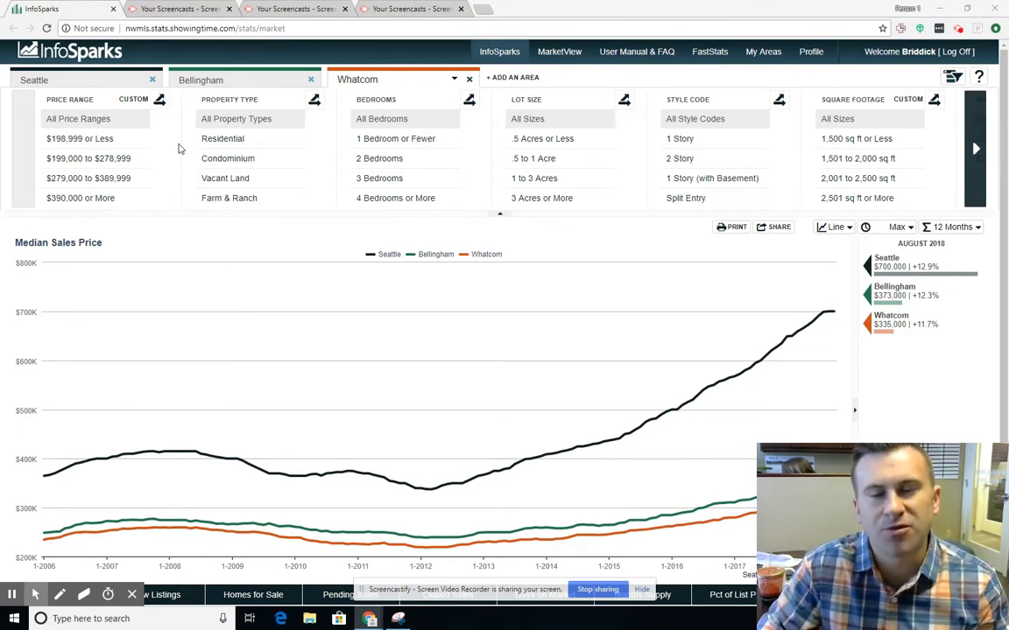
pyautogui.moveTo(315, 473)
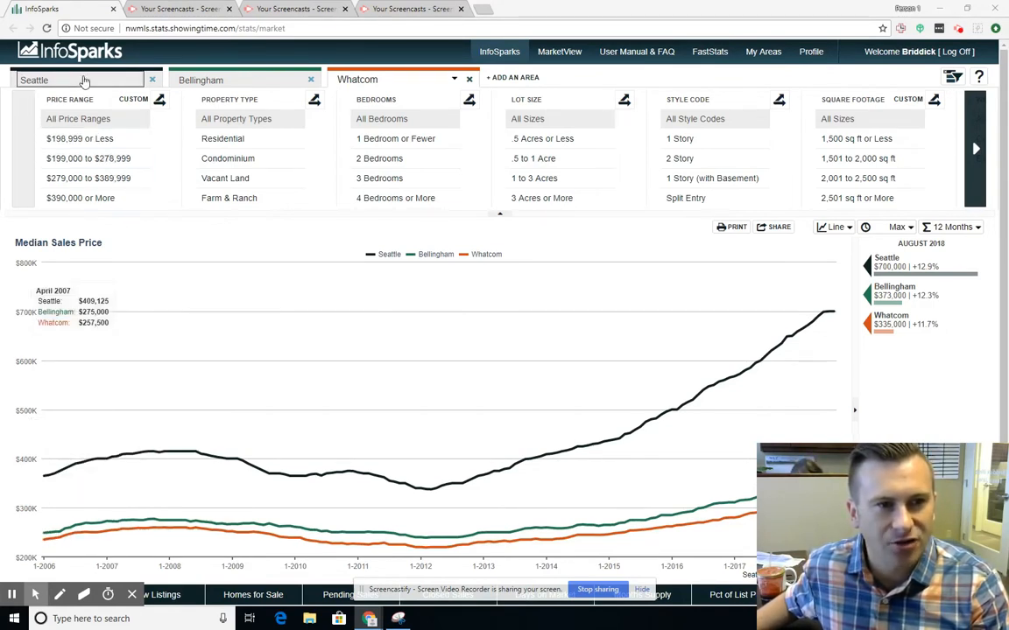
pyautogui.click(236, 80)
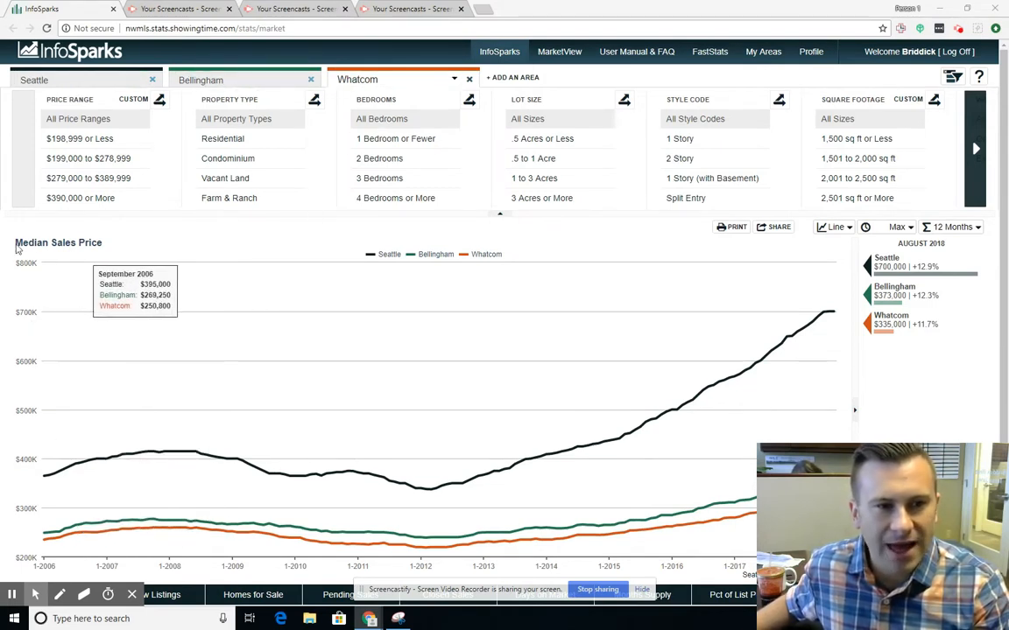
pyautogui.moveTo(49, 473)
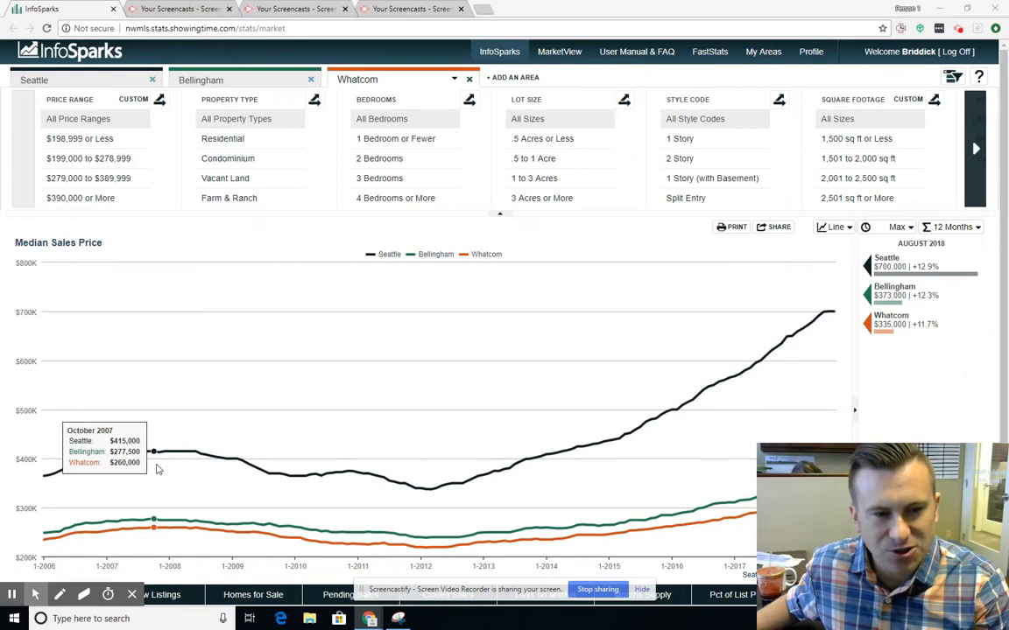
pyautogui.moveTo(358, 472)
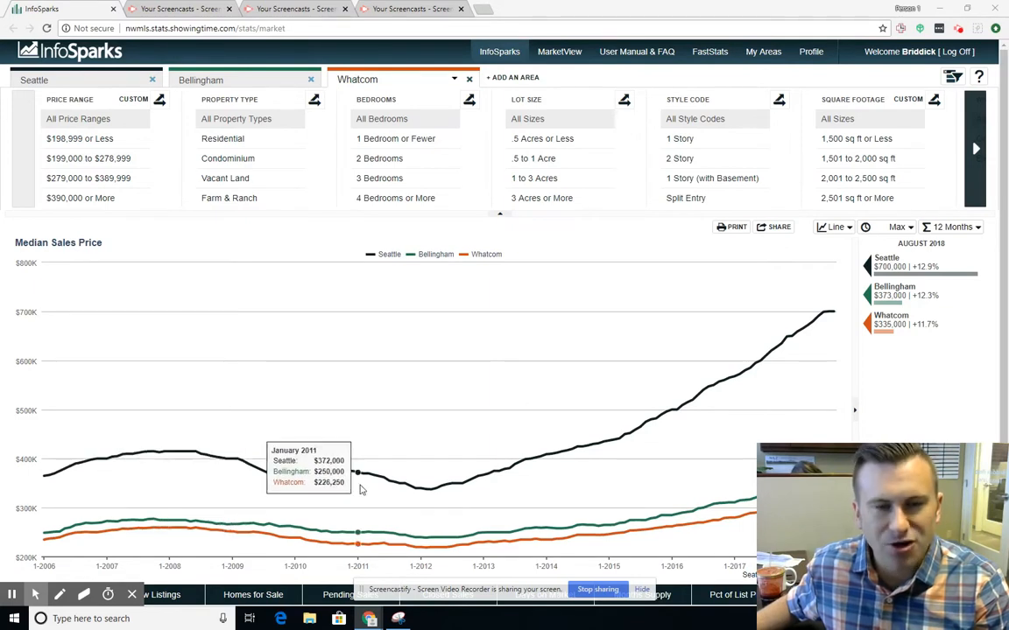
pyautogui.moveTo(372, 476)
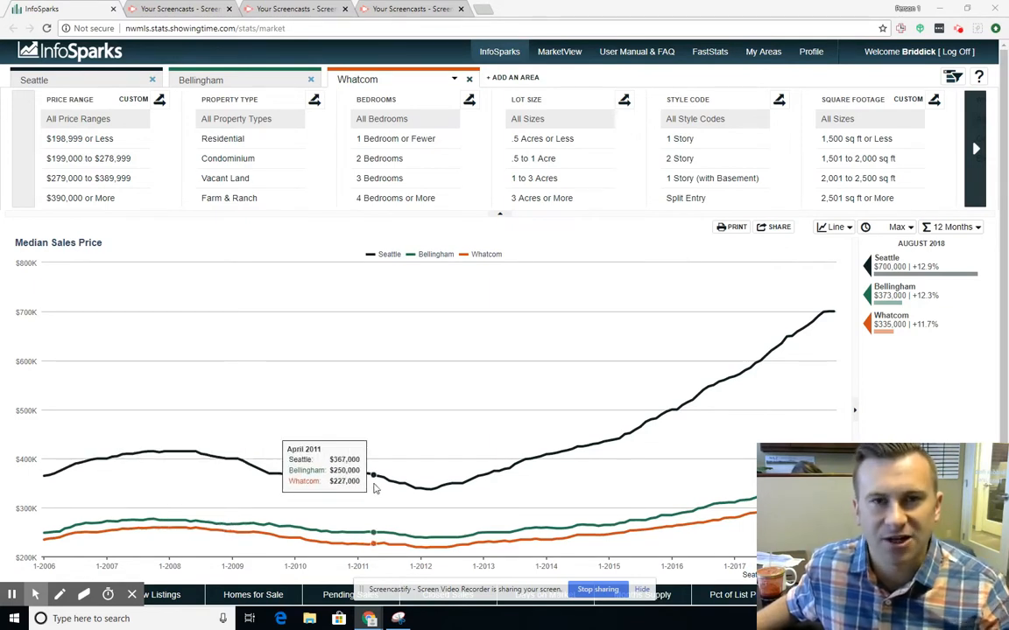
pyautogui.moveTo(231, 459)
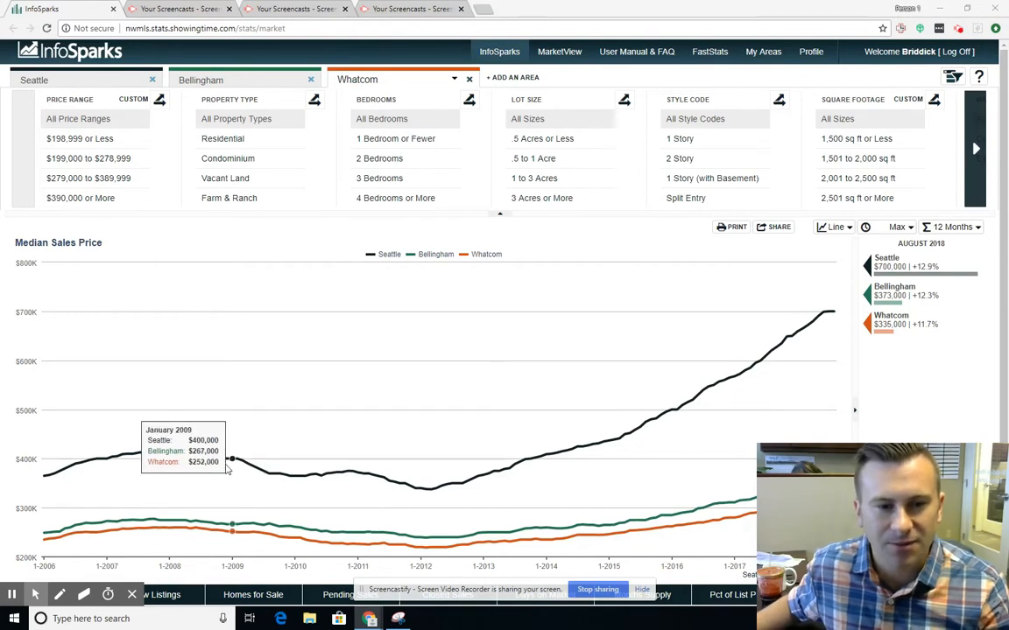
pyautogui.moveTo(184, 455)
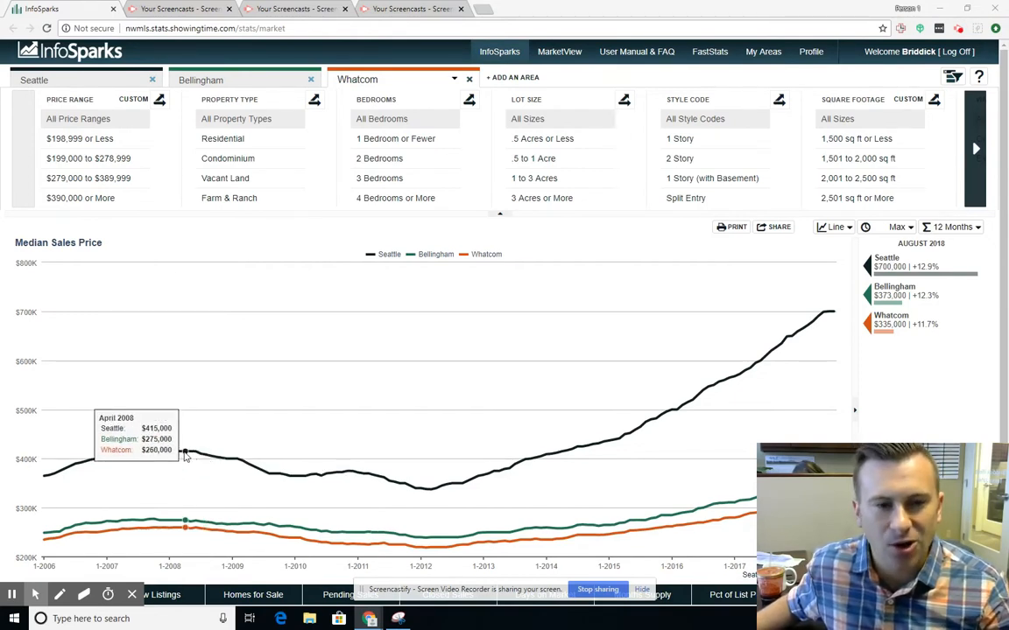
pyautogui.moveTo(169, 452)
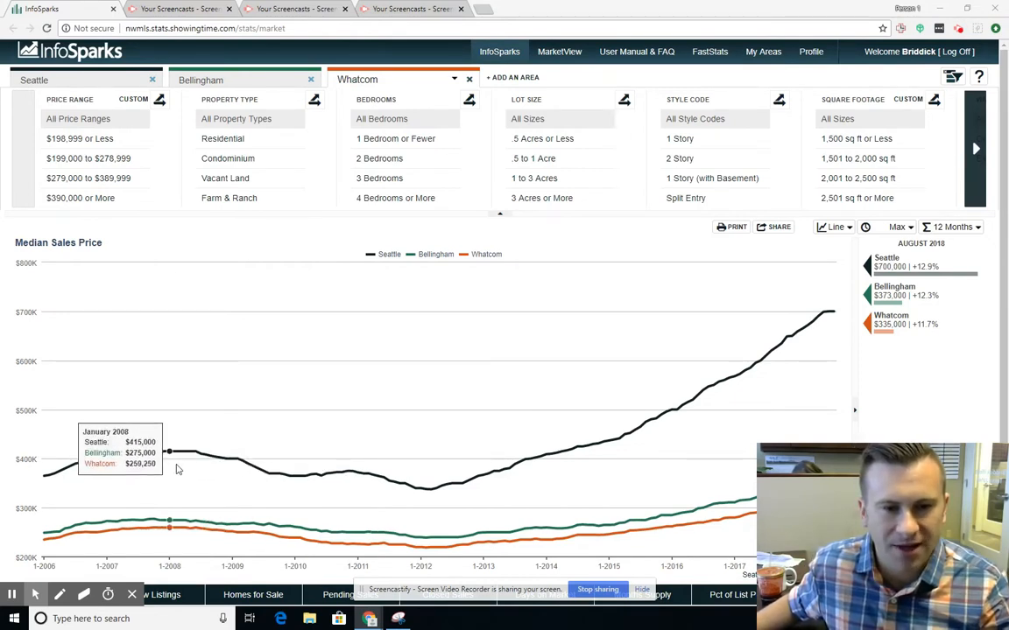
pyautogui.moveTo(412, 487)
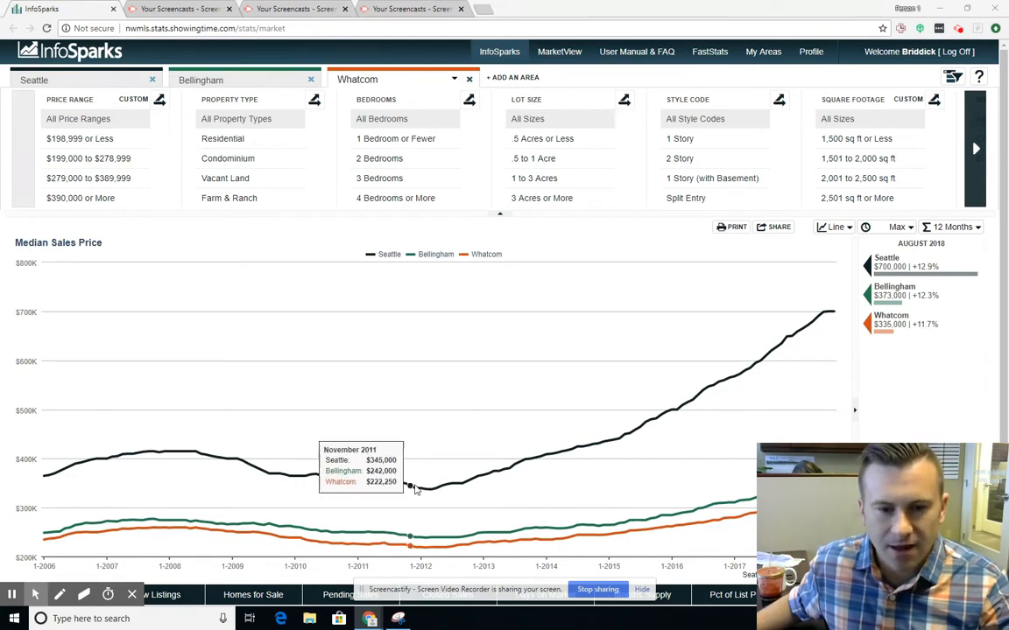
pyautogui.moveTo(613, 440)
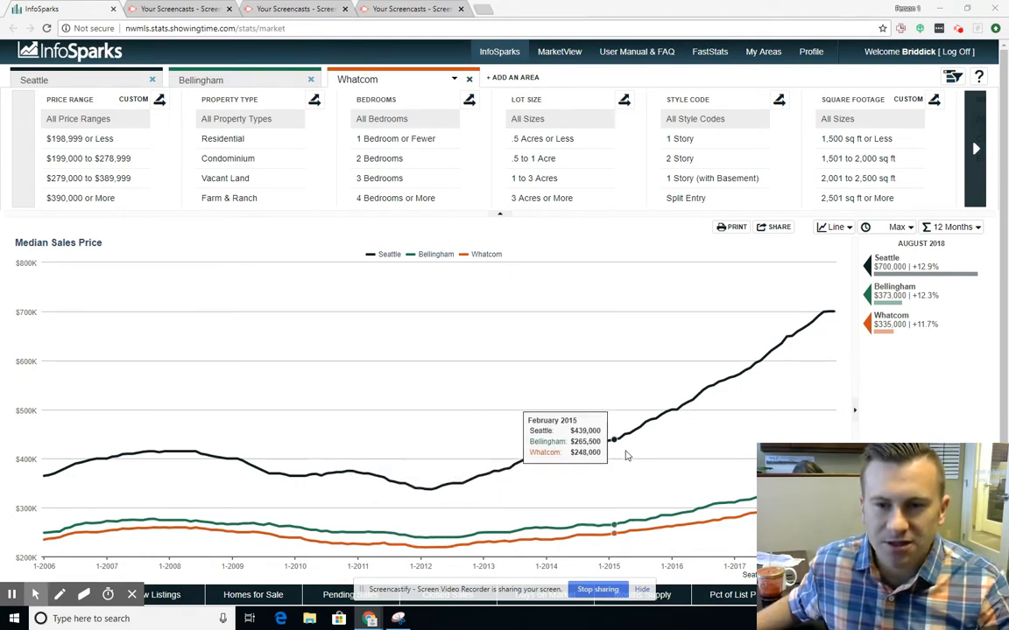
pyautogui.moveTo(821, 313)
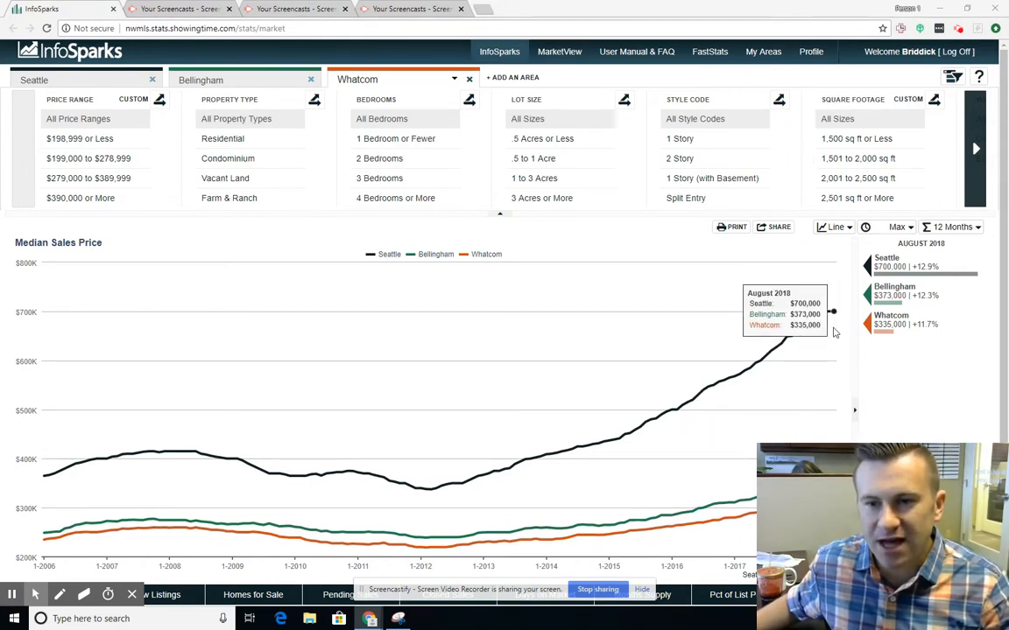
pyautogui.moveTo(823, 329)
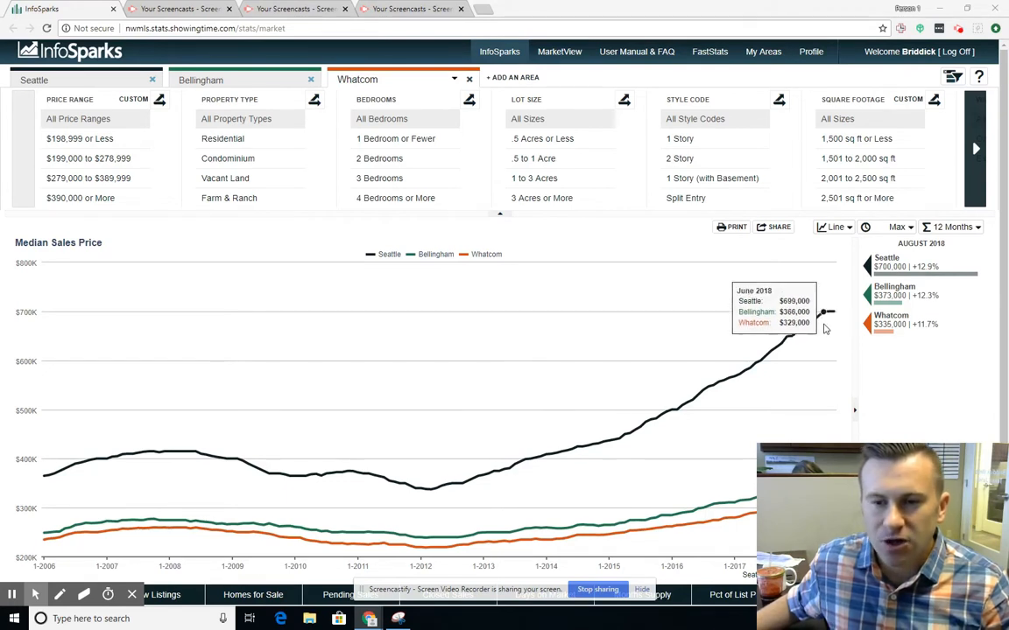
pyautogui.moveTo(830, 312)
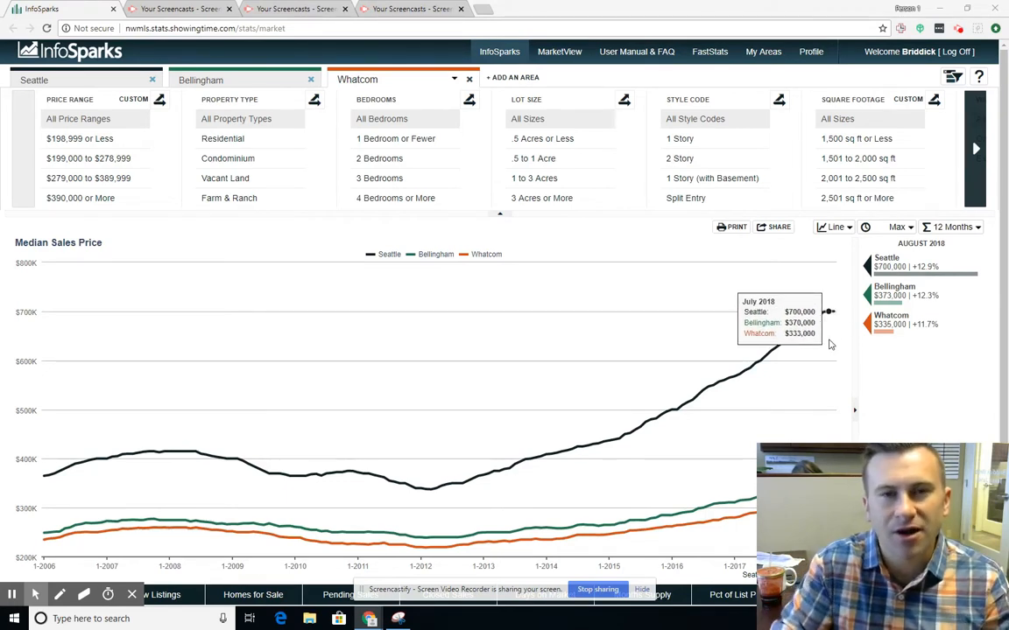